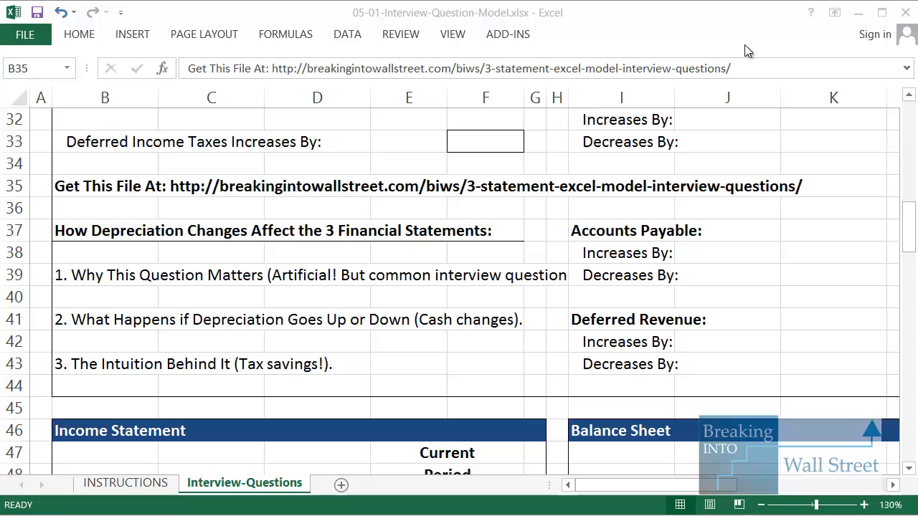
# Find the depreciation scenario input and clear cell F22.
pyautogui.click(105, 186)
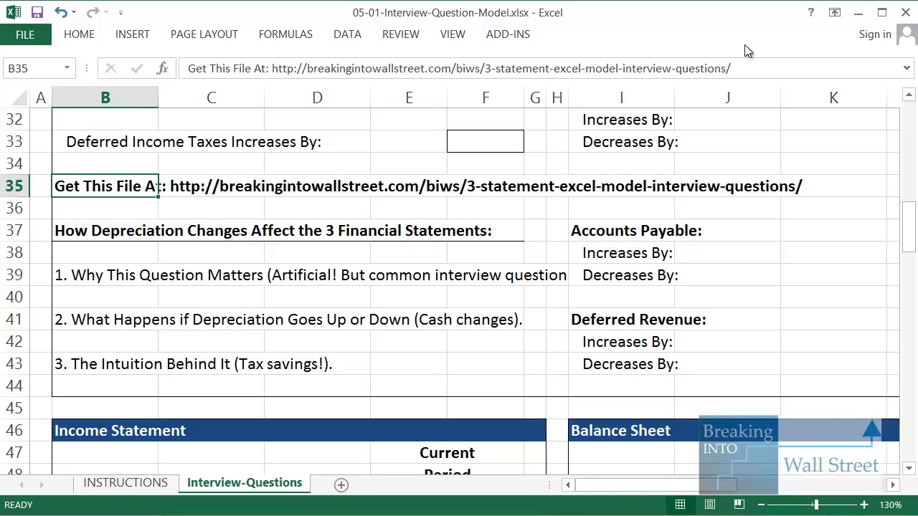
pyautogui.moveTo(570, 256)
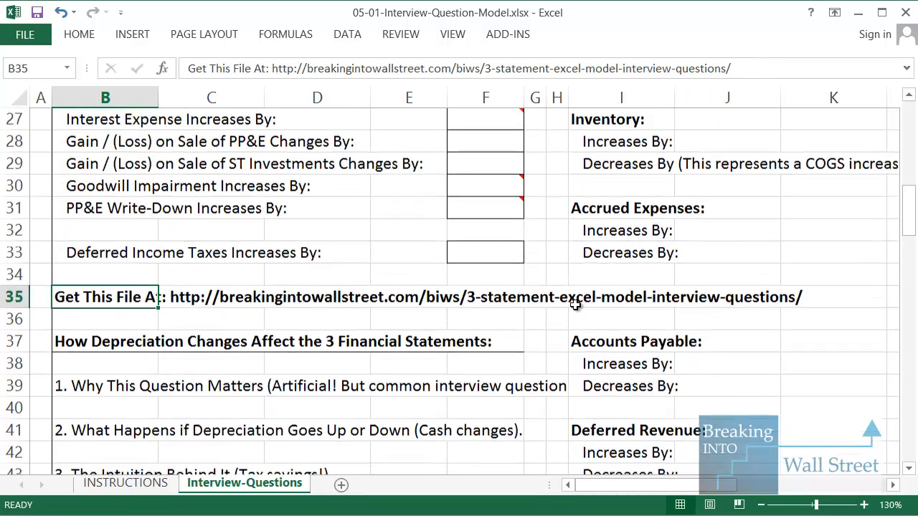
pyautogui.scroll(3)
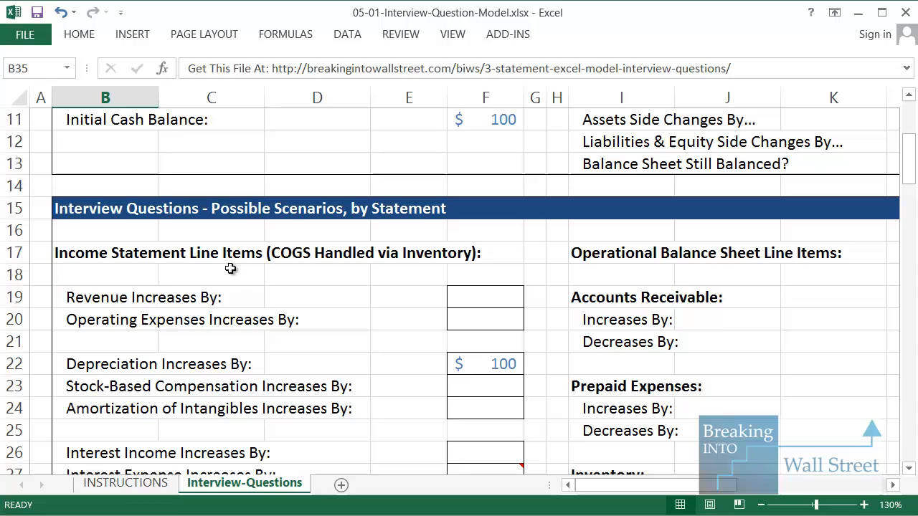
pyautogui.hscroll(3)
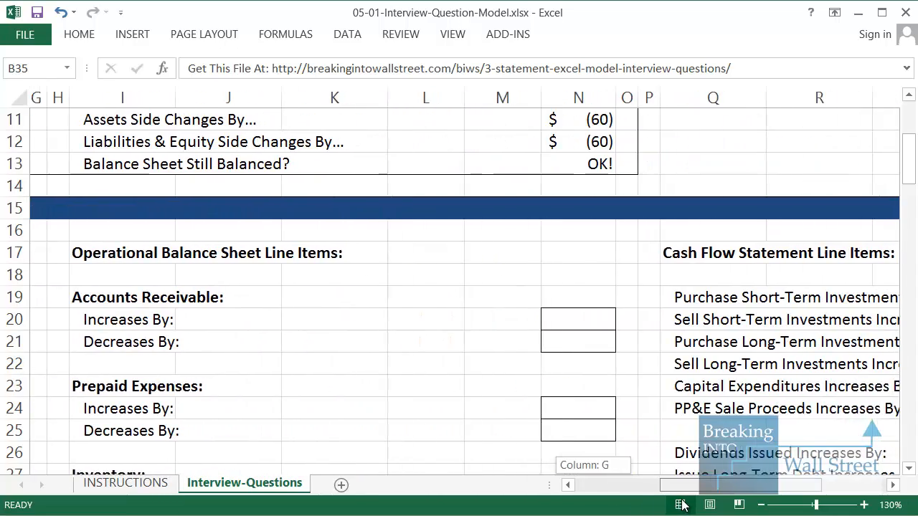
pyautogui.hscroll(3)
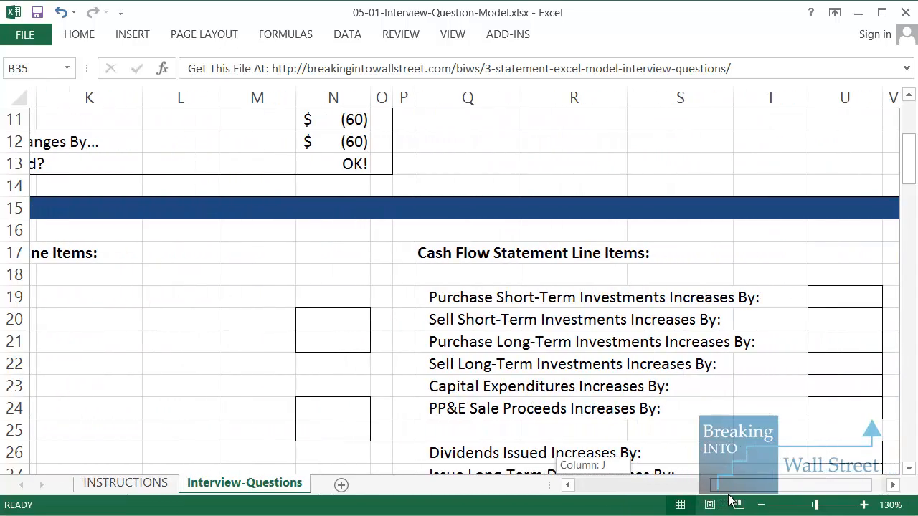
pyautogui.hscroll(-3)
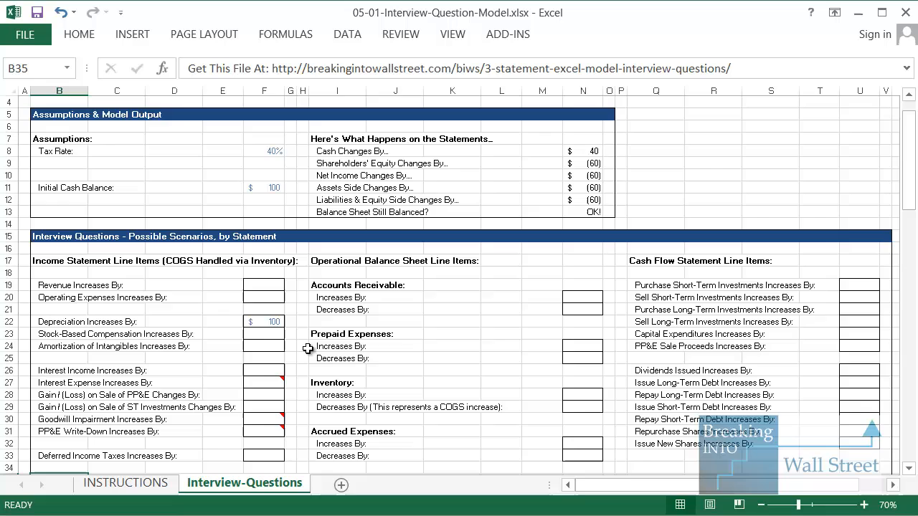
pyautogui.scroll(-3)
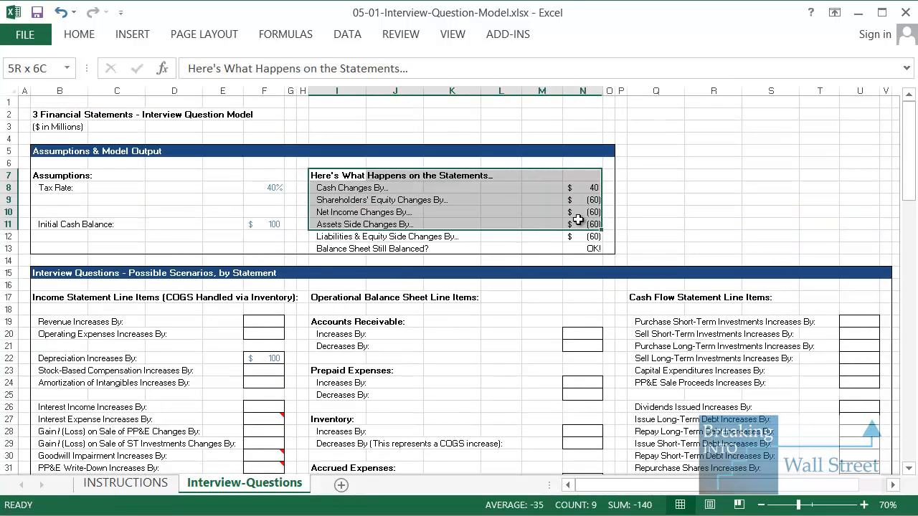
pyautogui.scroll(-3)
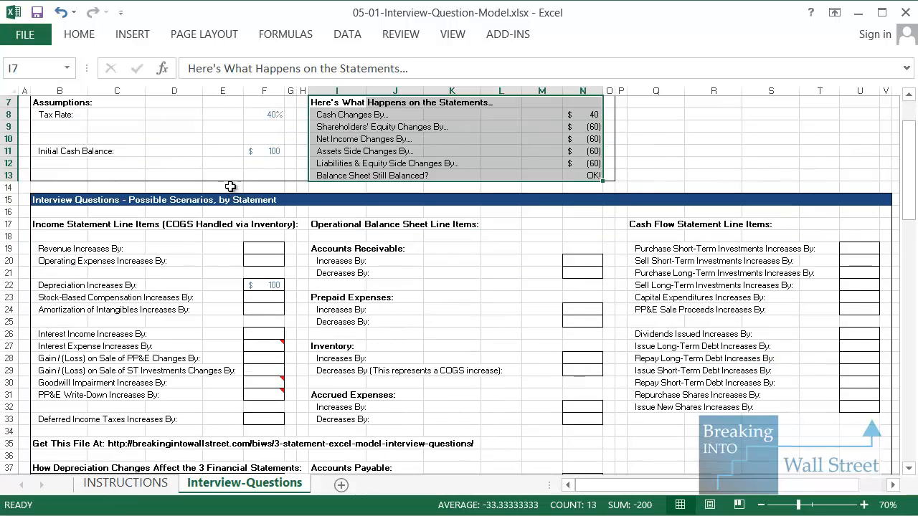
pyautogui.scroll(-3)
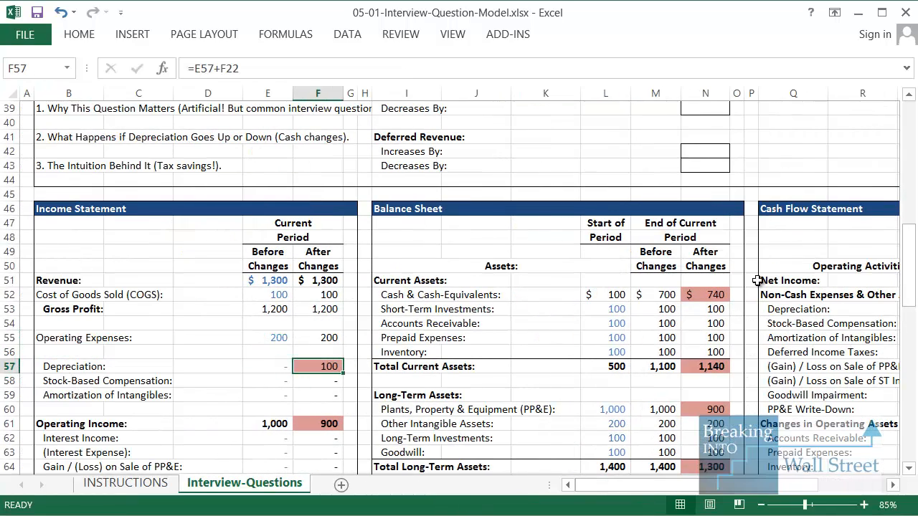
pyautogui.scroll(-3)
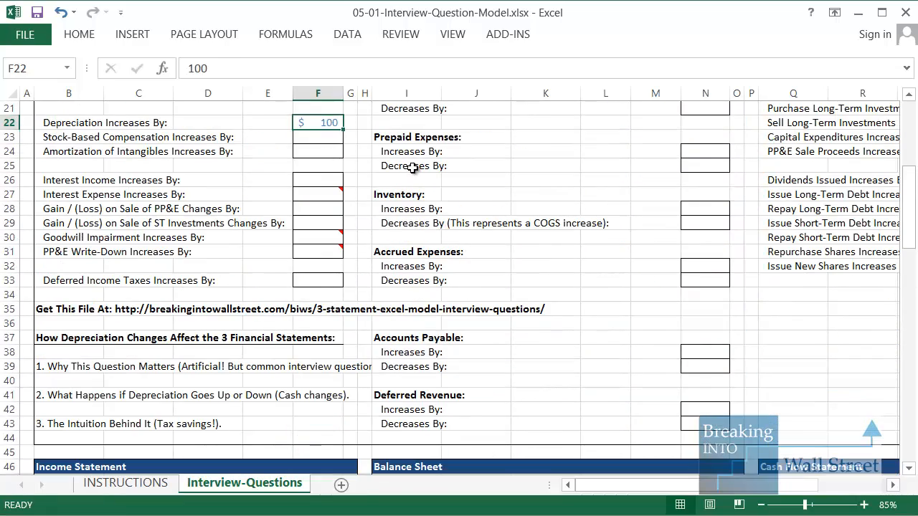
pyautogui.press('Delete')
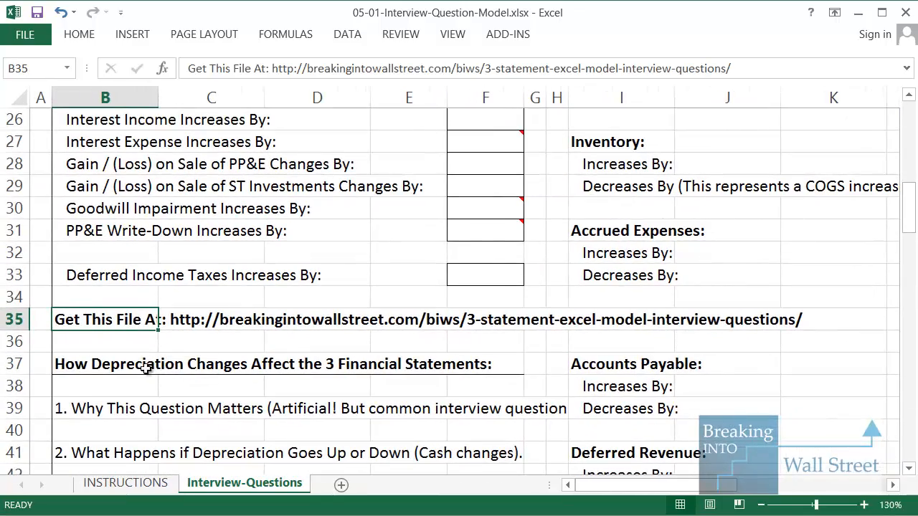
# Zoom in, highlight the Depreciation Increases By row, and enter 100 in F22.
pyautogui.click(864, 504)
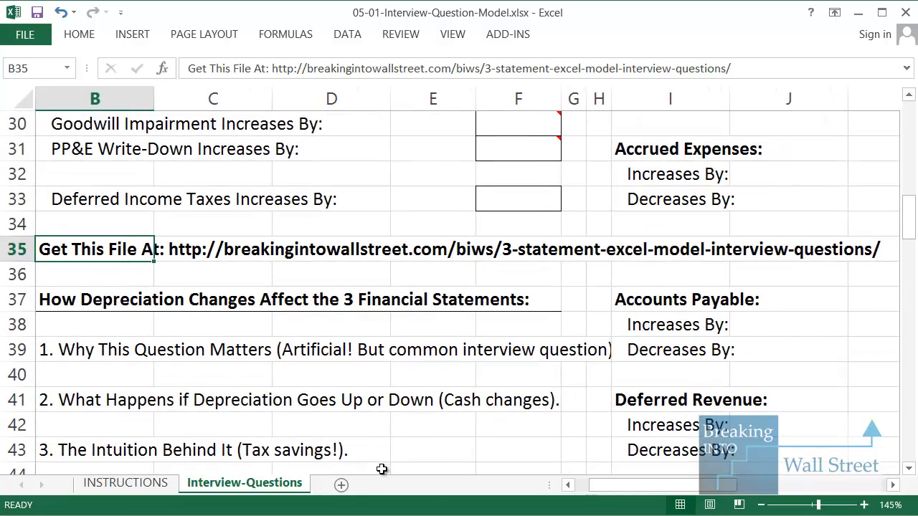
pyautogui.hscroll(-3)
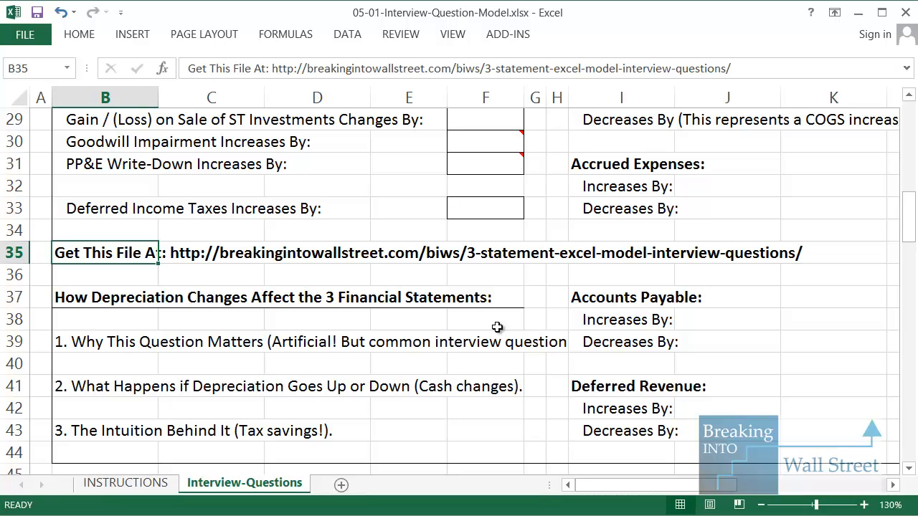
pyautogui.click(105, 342)
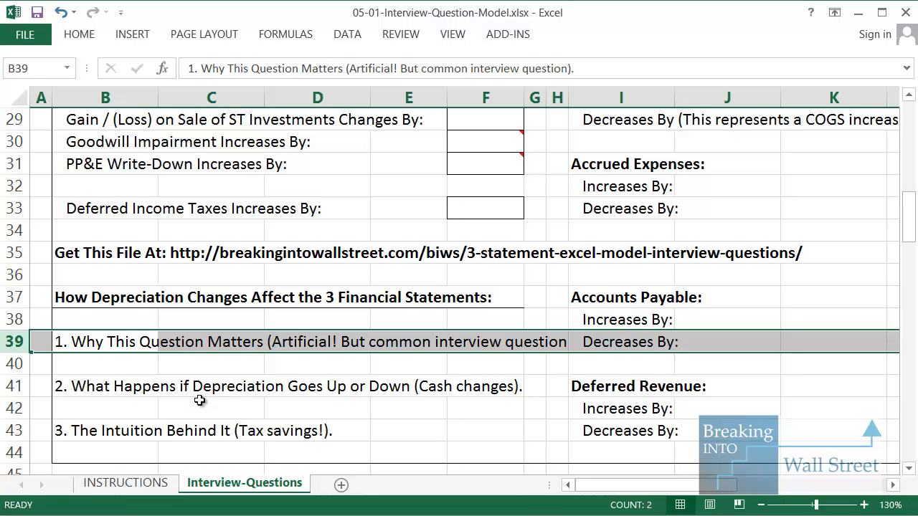
pyautogui.click(105, 385)
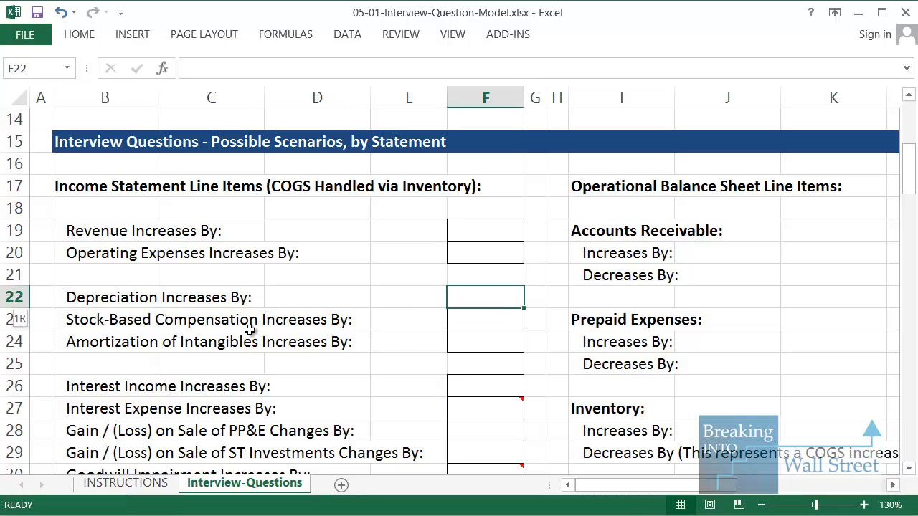
pyautogui.click(13, 296)
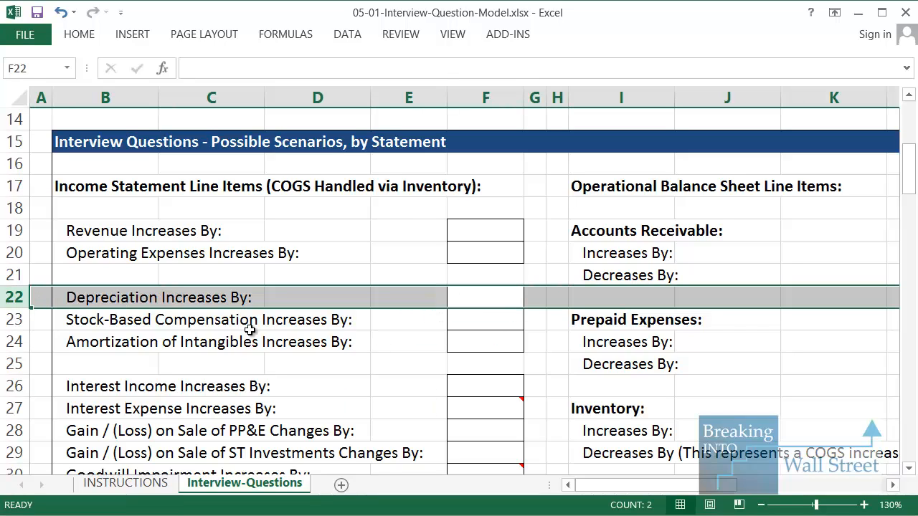
pyautogui.write('100')
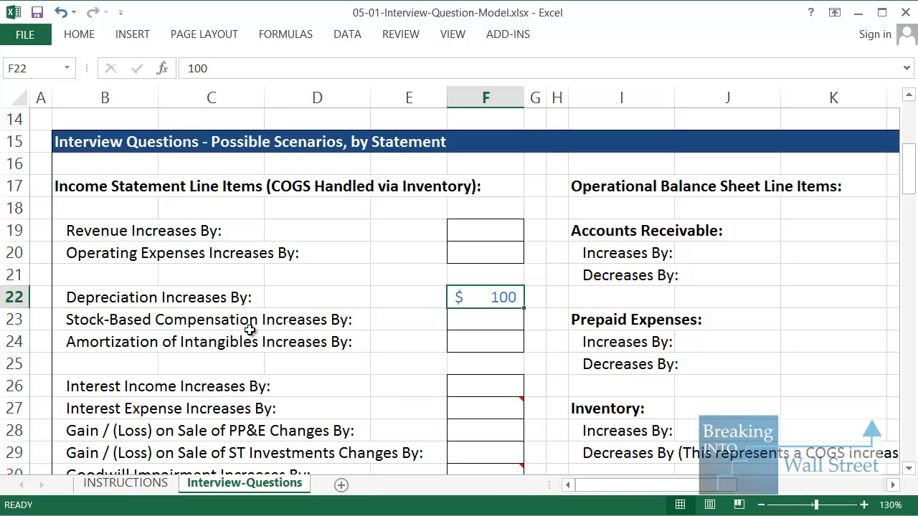
pyautogui.scroll(-3)
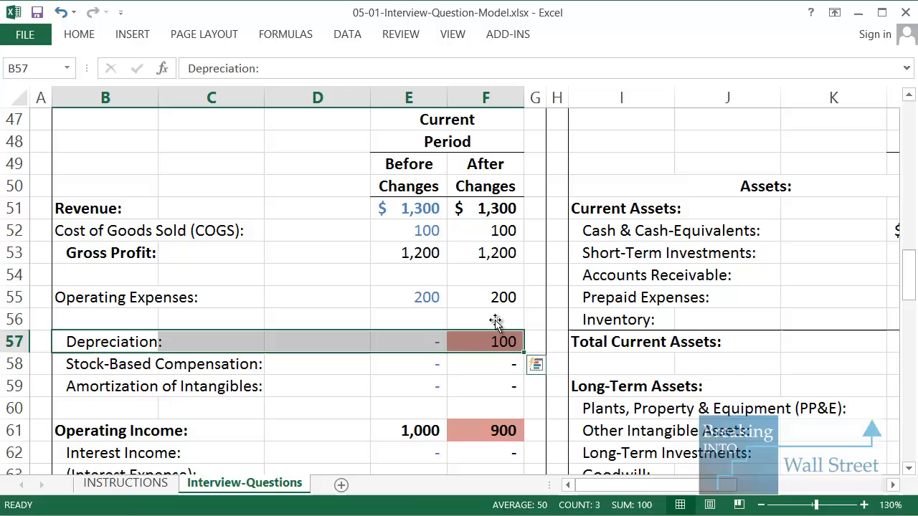
pyautogui.moveTo(466, 391)
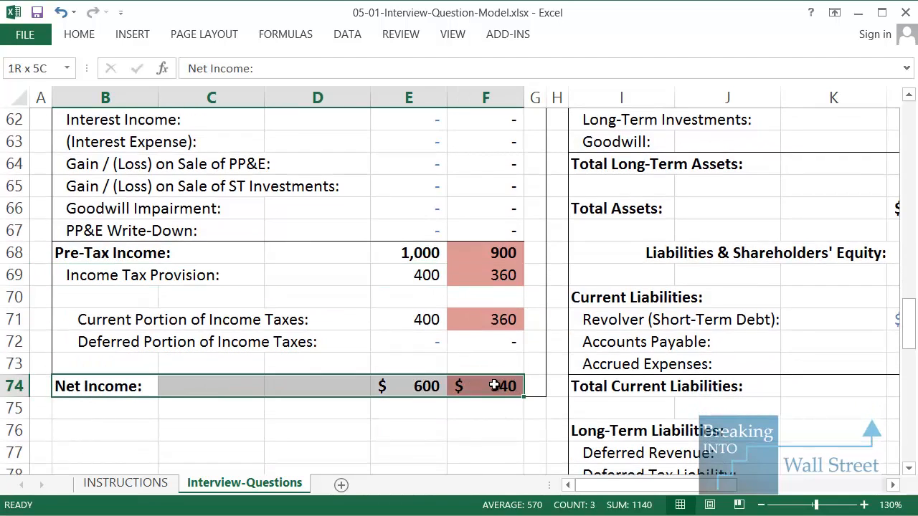
pyautogui.click(106, 386)
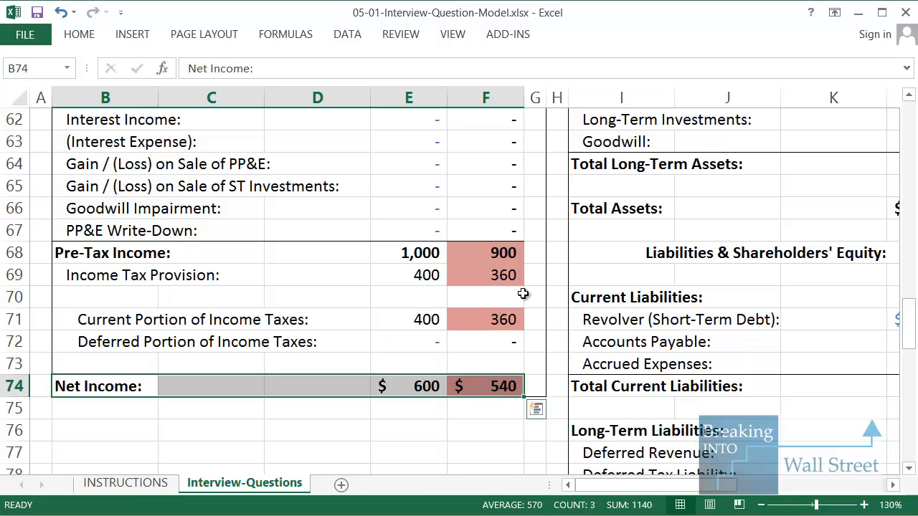
pyautogui.moveTo(484, 375)
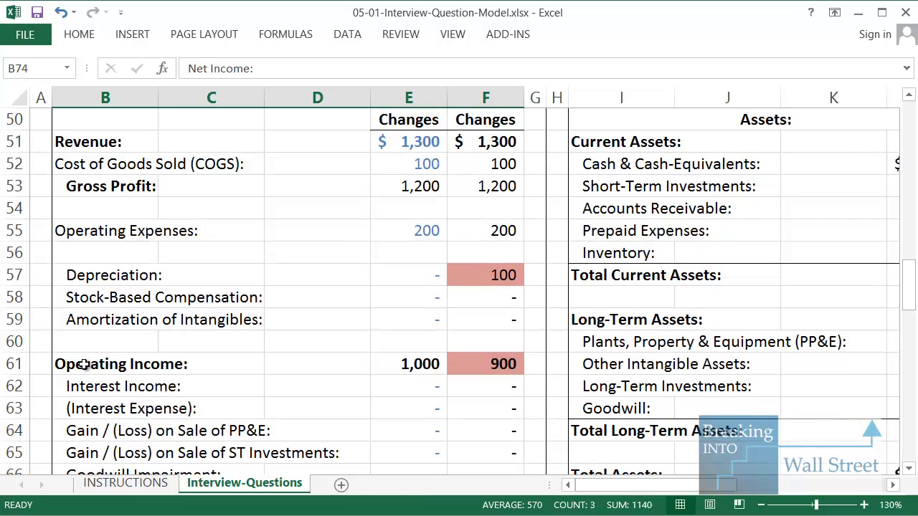
pyautogui.click(106, 363)
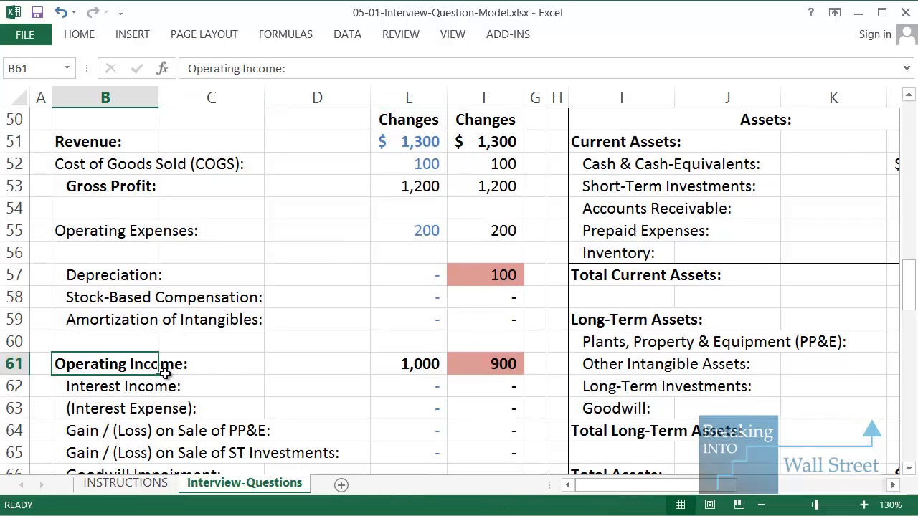
pyautogui.moveTo(106, 230); pyautogui.dragTo(485, 364)
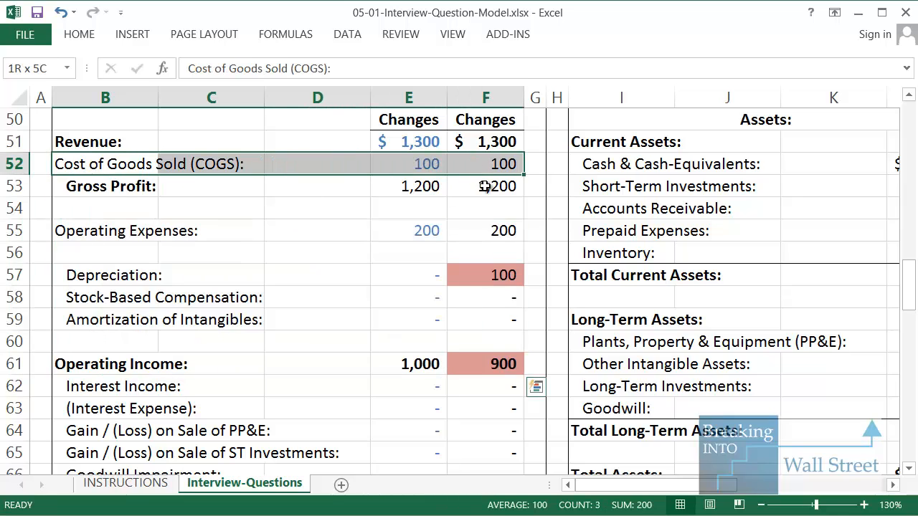
pyautogui.click(106, 274)
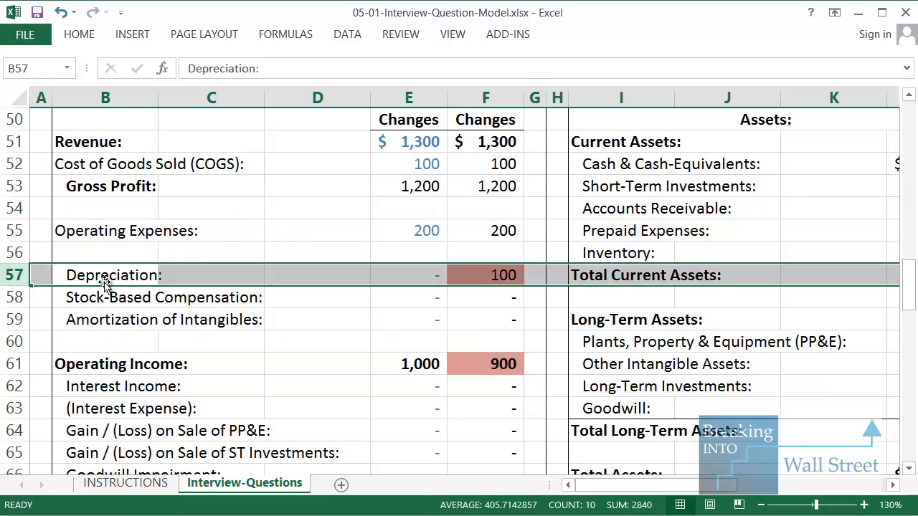
pyautogui.moveTo(305, 312)
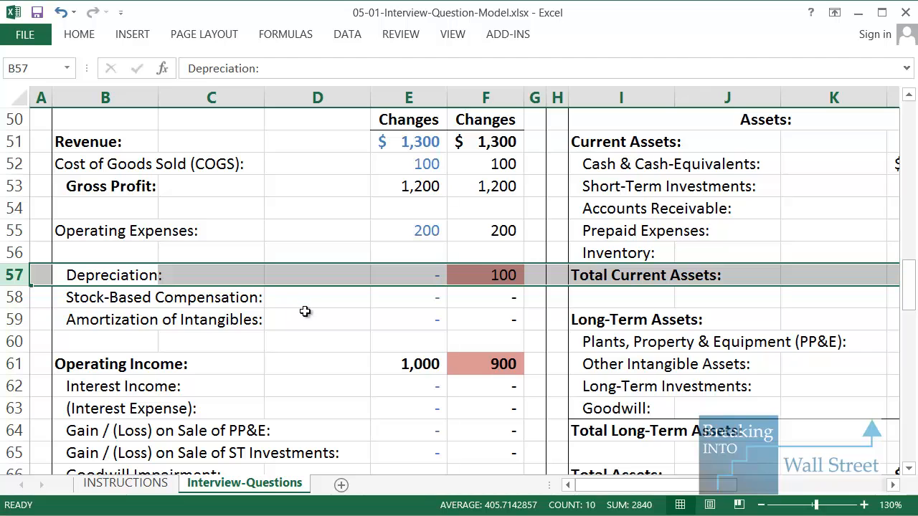
pyautogui.moveTo(306, 323)
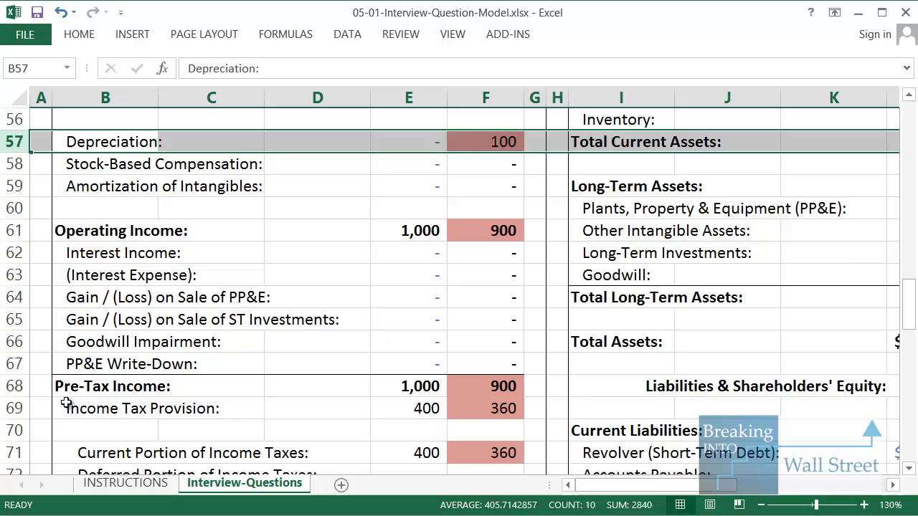
pyautogui.click(105, 385)
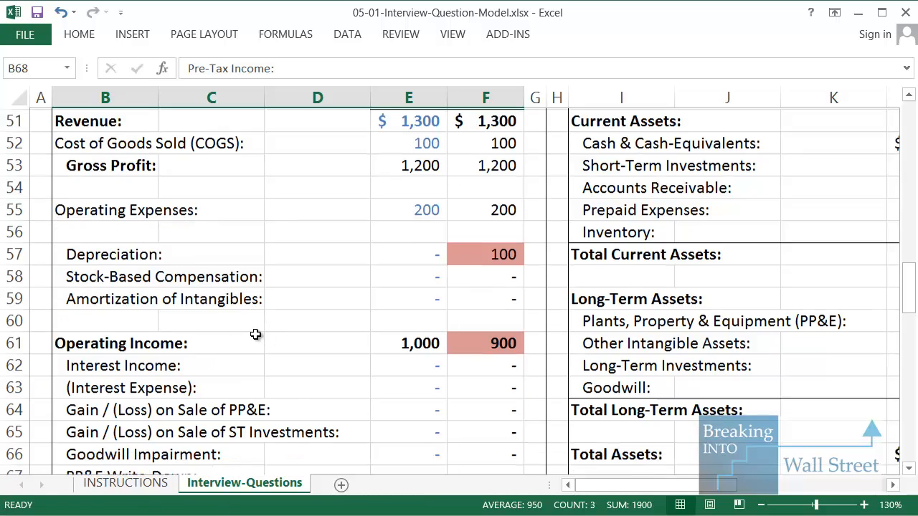
pyautogui.scroll(-3)
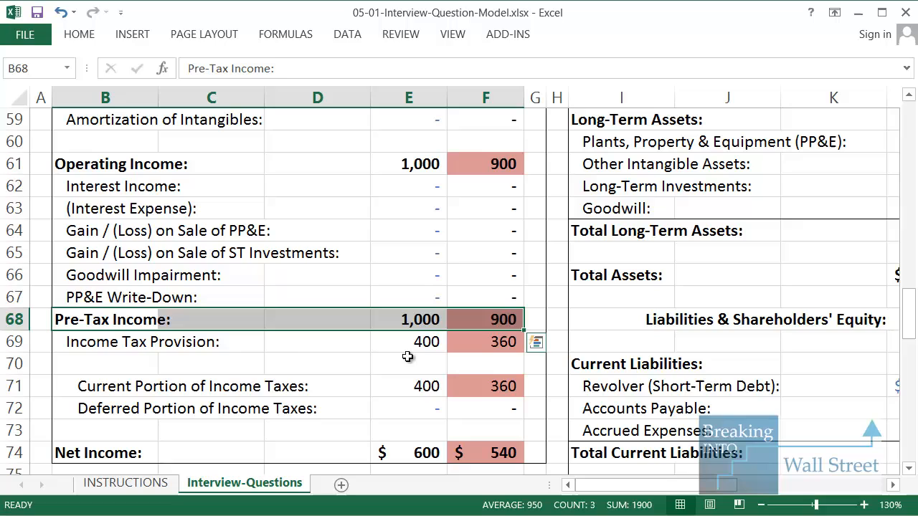
pyautogui.moveTo(620, 489)
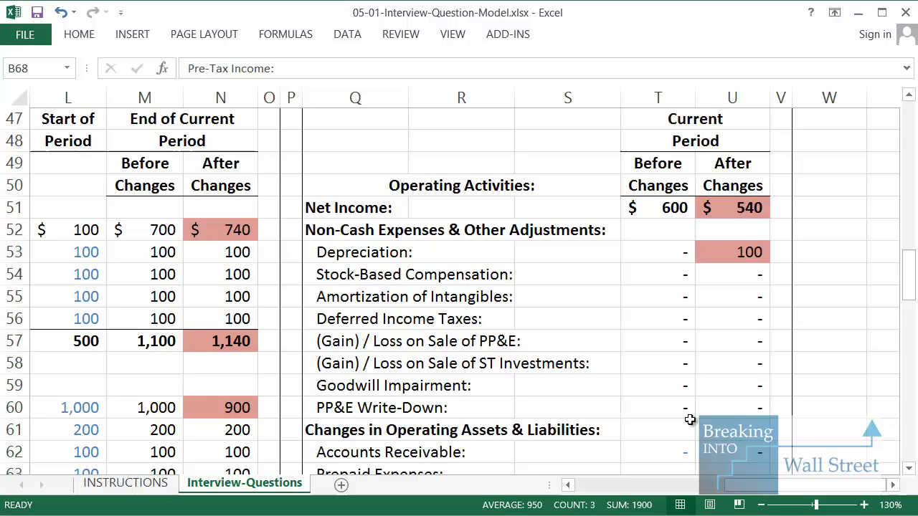
pyautogui.click(355, 208)
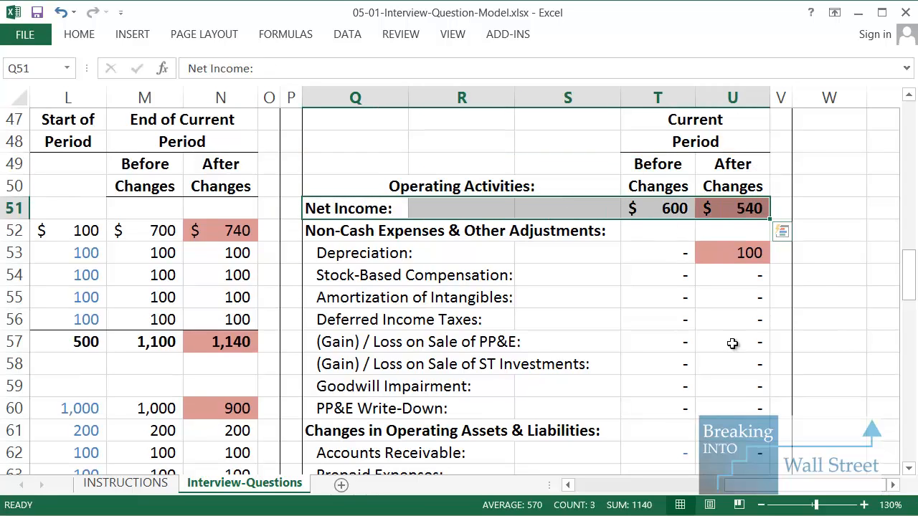
pyautogui.moveTo(467, 264)
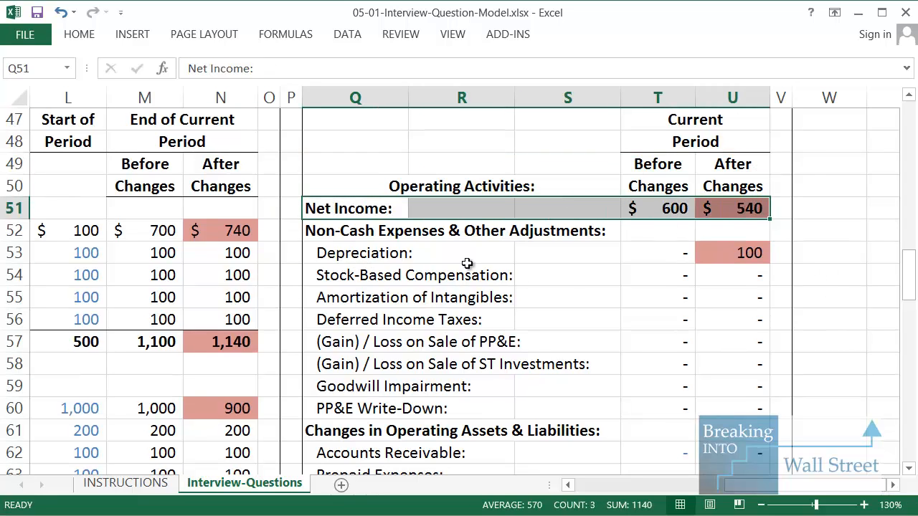
pyautogui.click(354, 252)
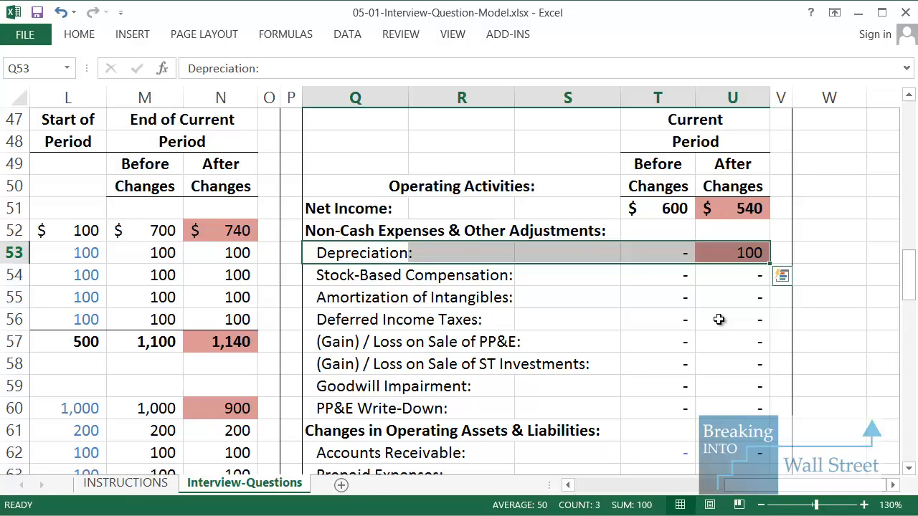
pyautogui.moveTo(706, 337)
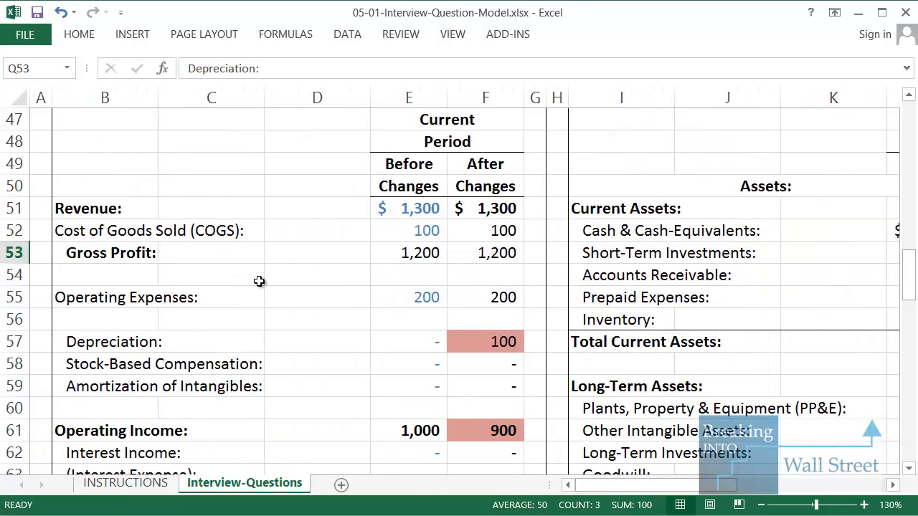
pyautogui.moveTo(126, 191)
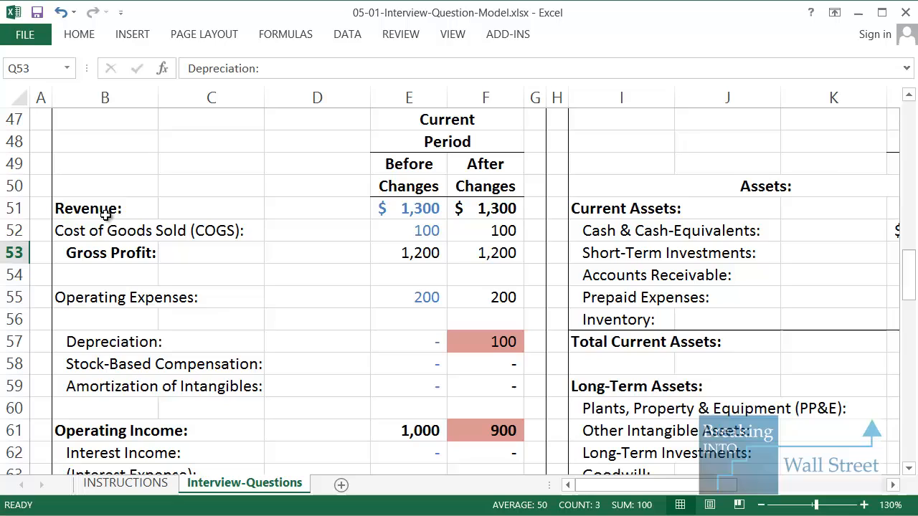
pyautogui.click(105, 341)
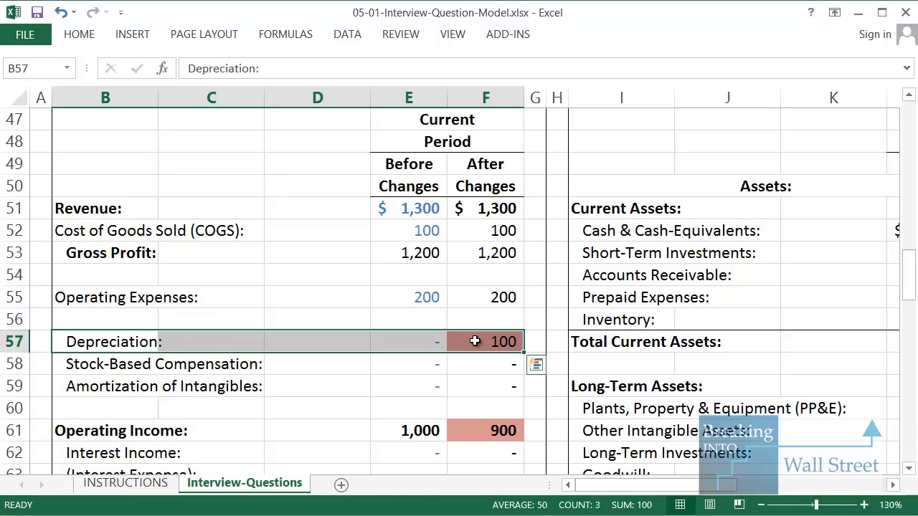
pyautogui.moveTo(471, 332)
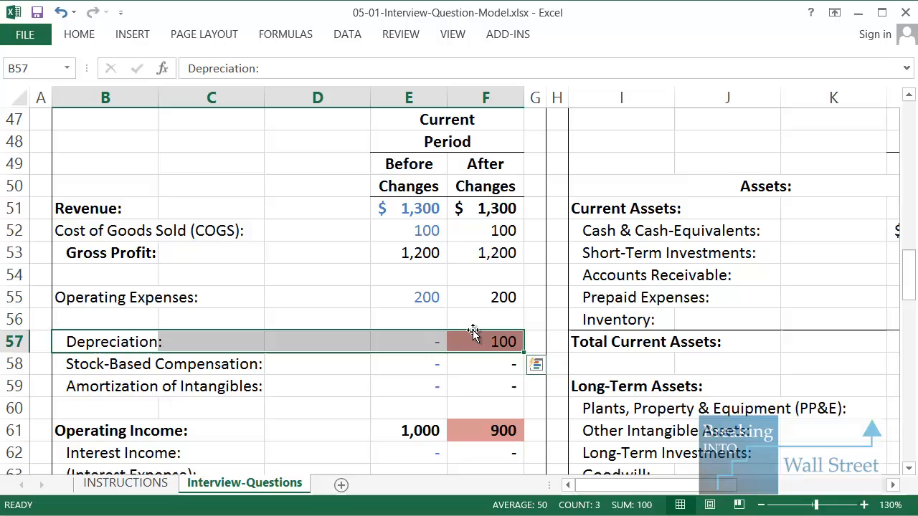
pyautogui.moveTo(488, 347)
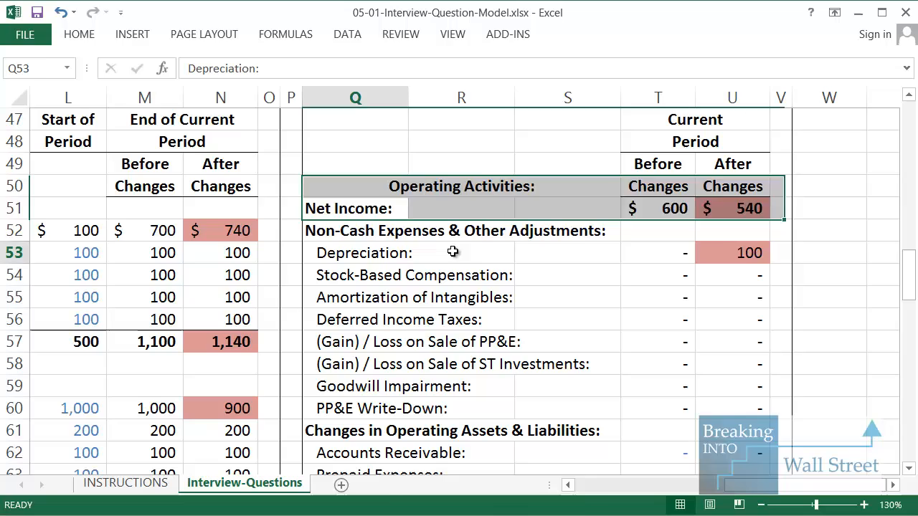
pyautogui.scroll(-3)
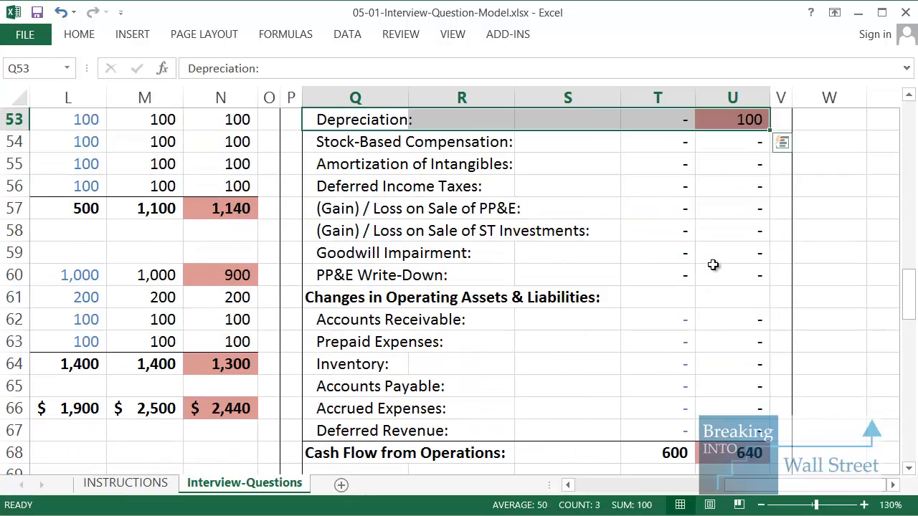
pyautogui.scroll(-3)
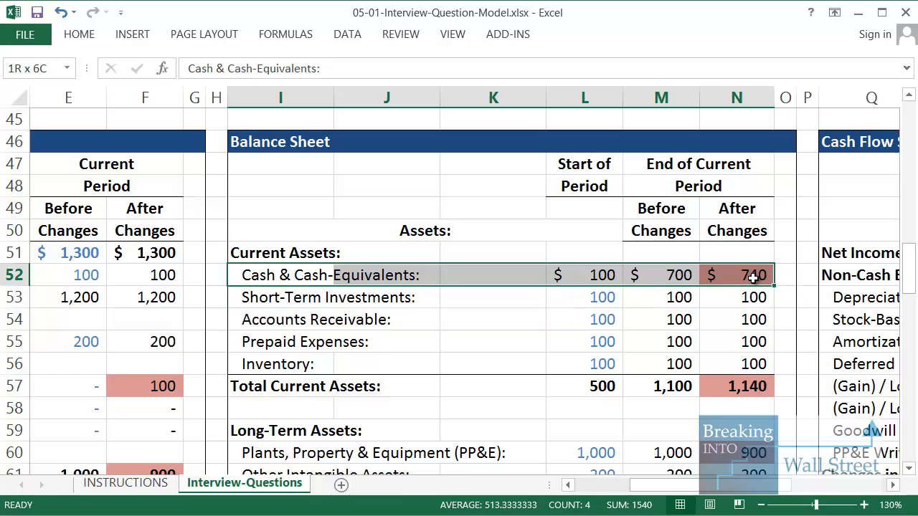
pyautogui.scroll(-3)
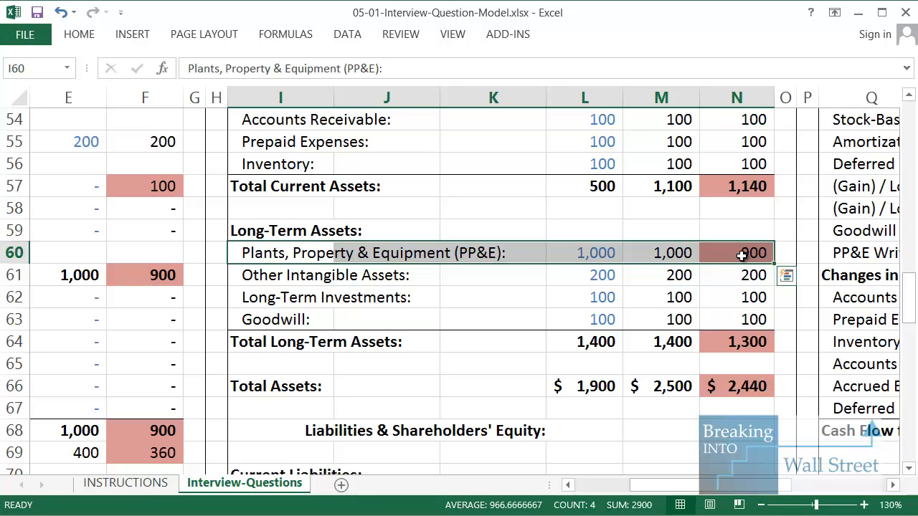
pyautogui.moveTo(659, 265)
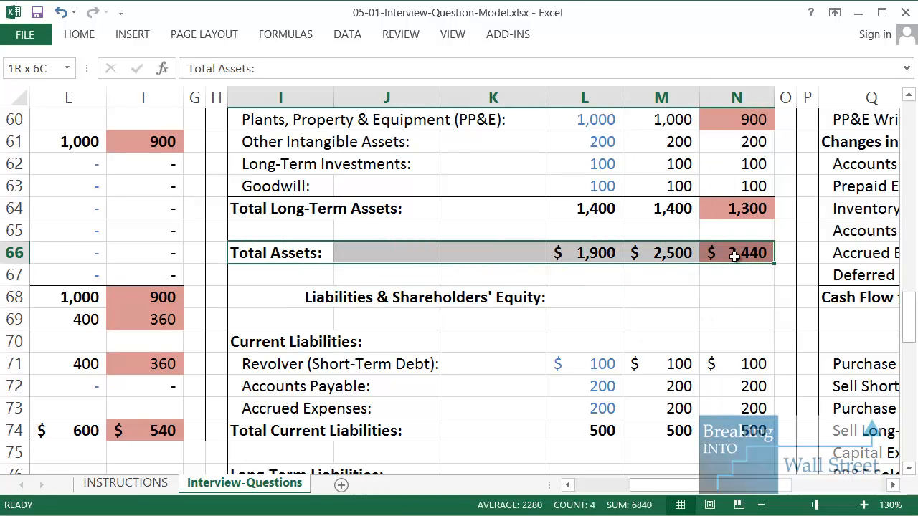
pyautogui.scroll(-3)
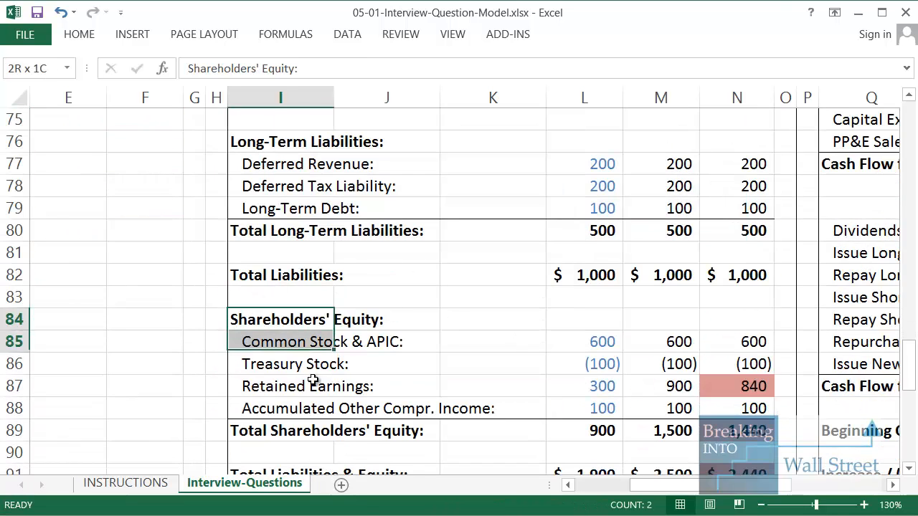
pyautogui.scroll(-3)
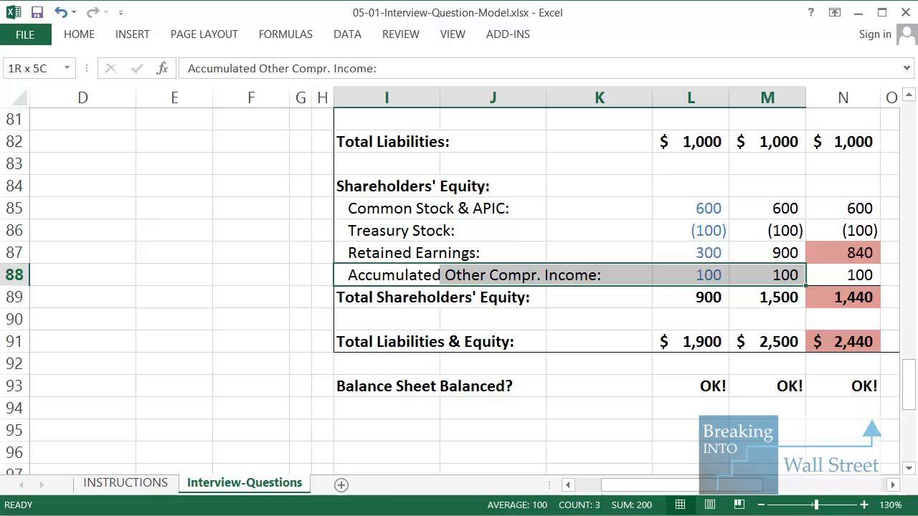
pyautogui.click(842, 252)
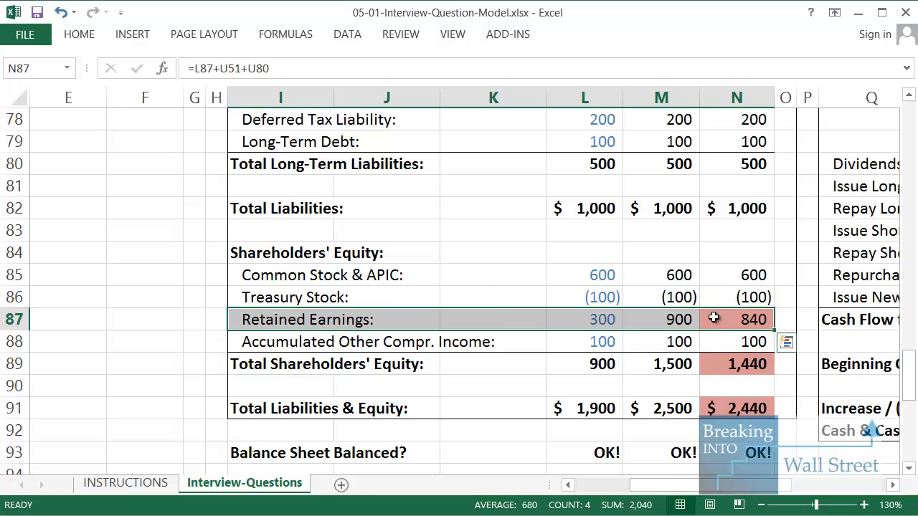
pyautogui.click(280, 408)
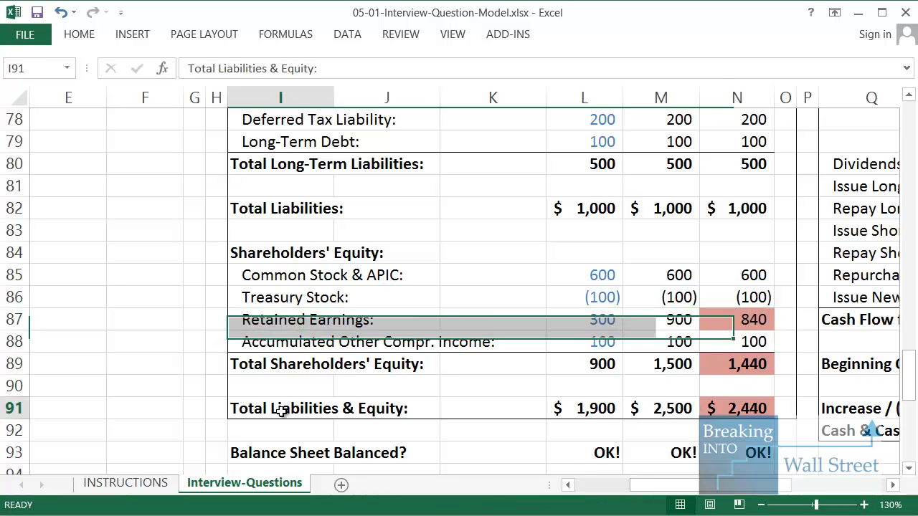
pyautogui.scroll(-3)
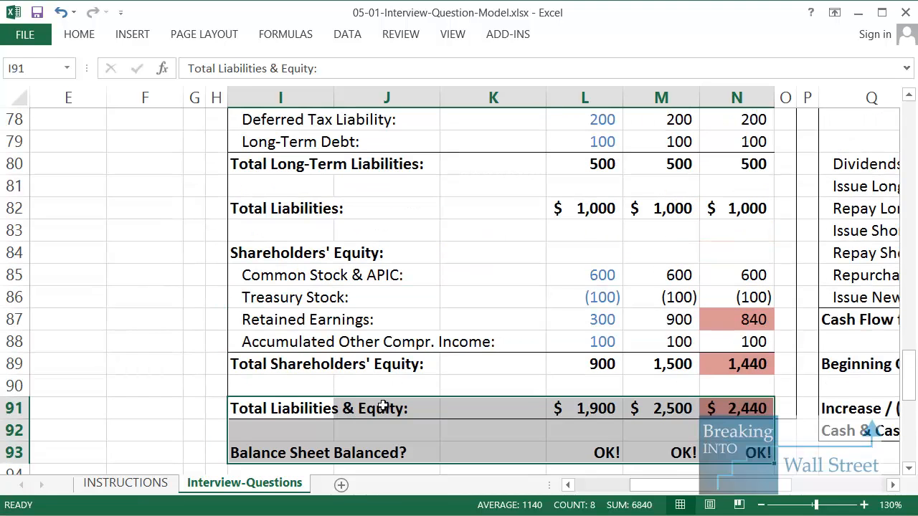
pyautogui.scroll(-3)
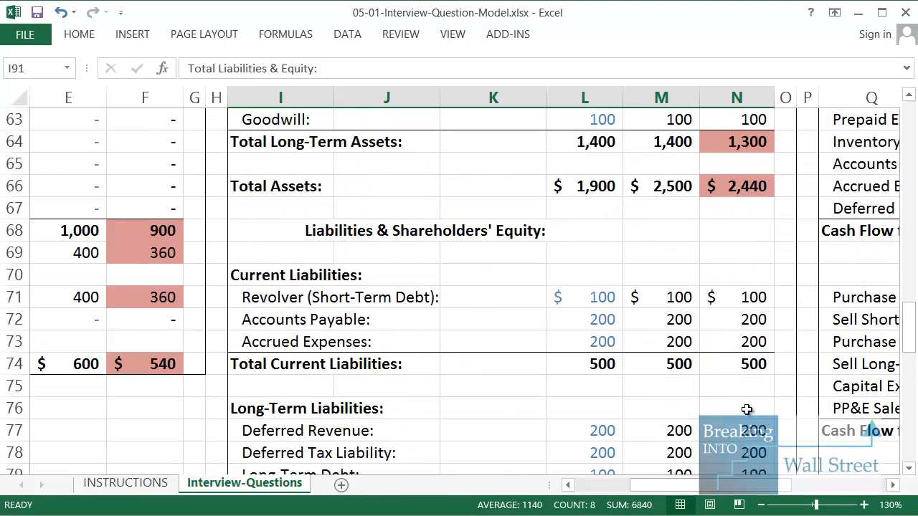
pyautogui.click(276, 186)
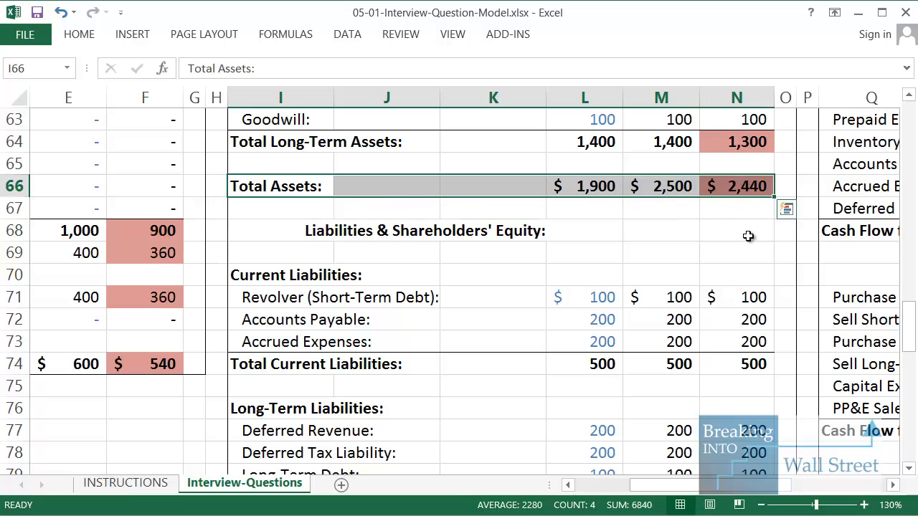
pyautogui.moveTo(735, 251)
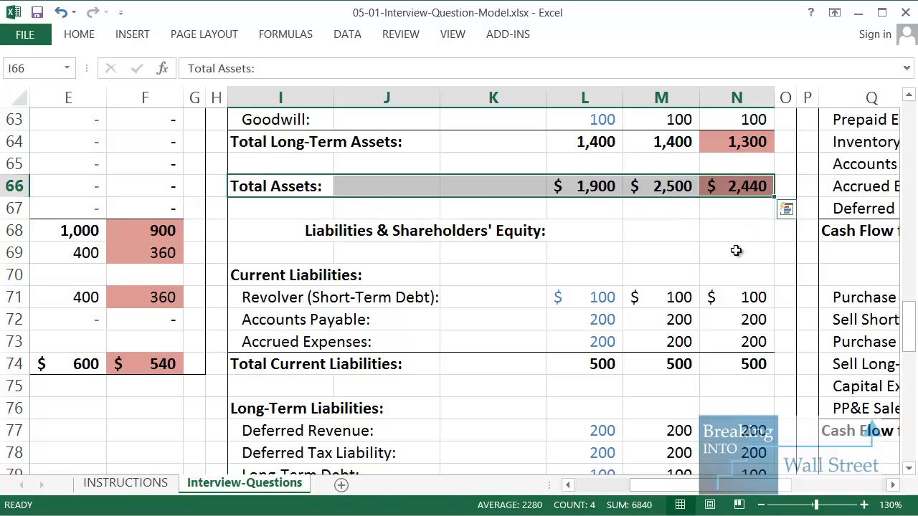
pyautogui.scroll(3)
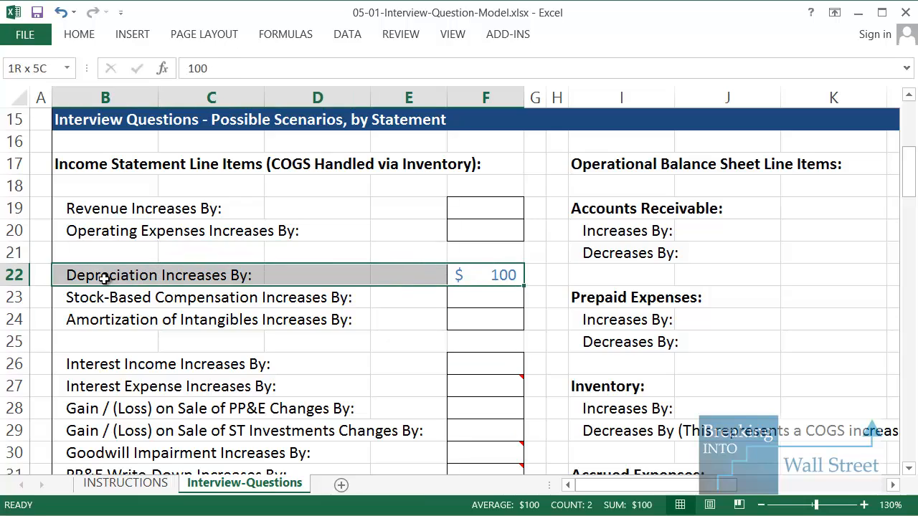
pyautogui.scroll(-3)
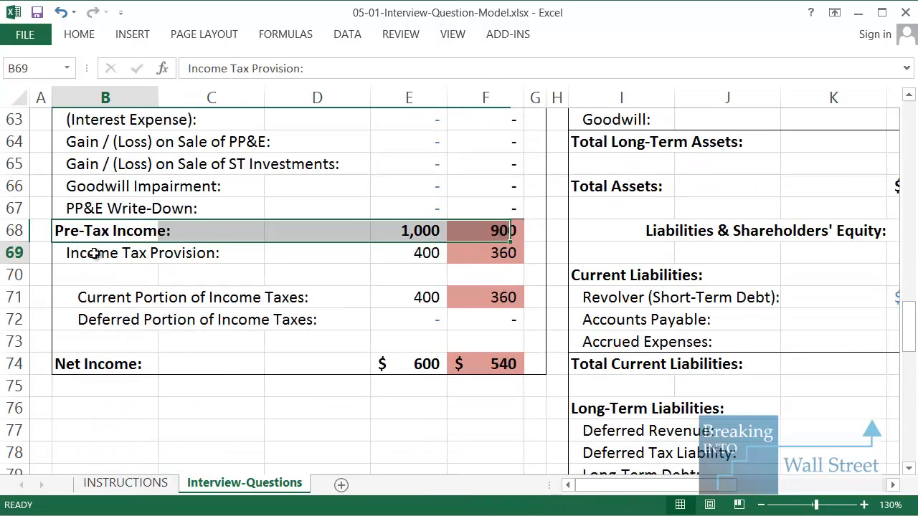
pyautogui.moveTo(106, 253); pyautogui.dragTo(485, 363)
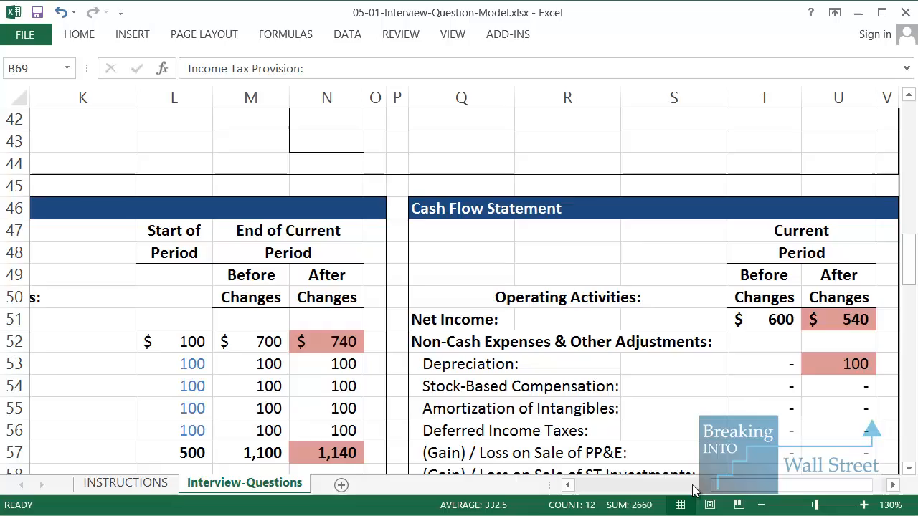
pyautogui.hscroll(-3)
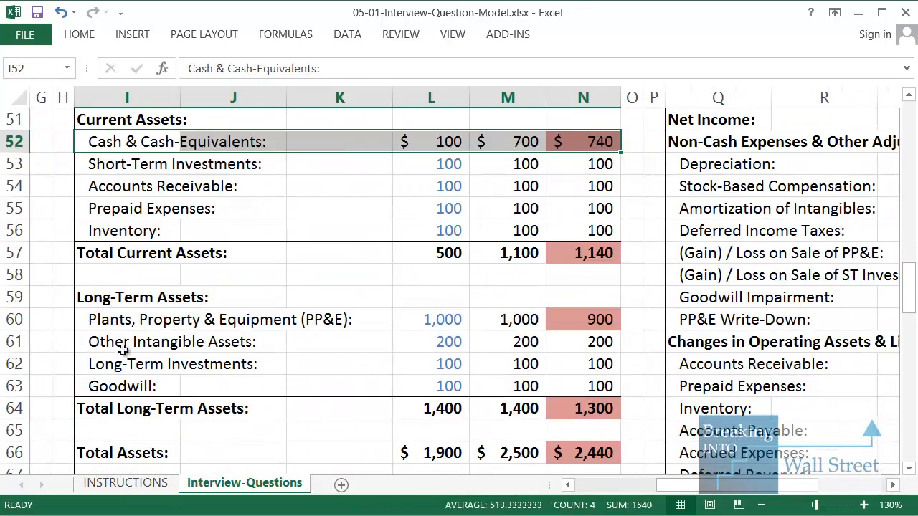
pyautogui.scroll(-3)
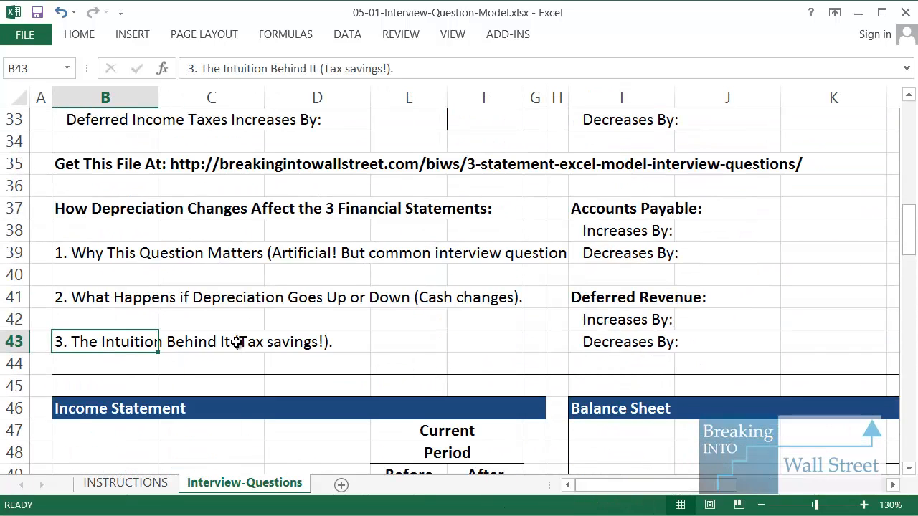
pyautogui.scroll(-3)
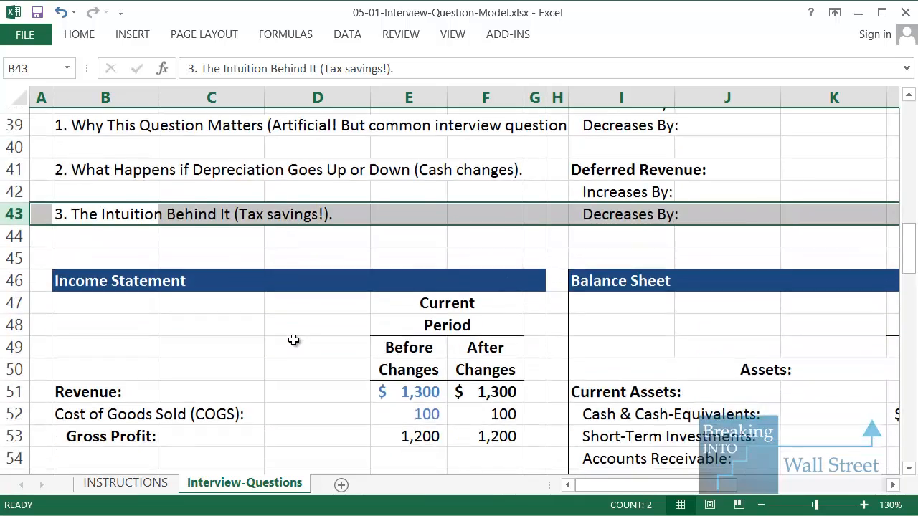
pyautogui.scroll(-3)
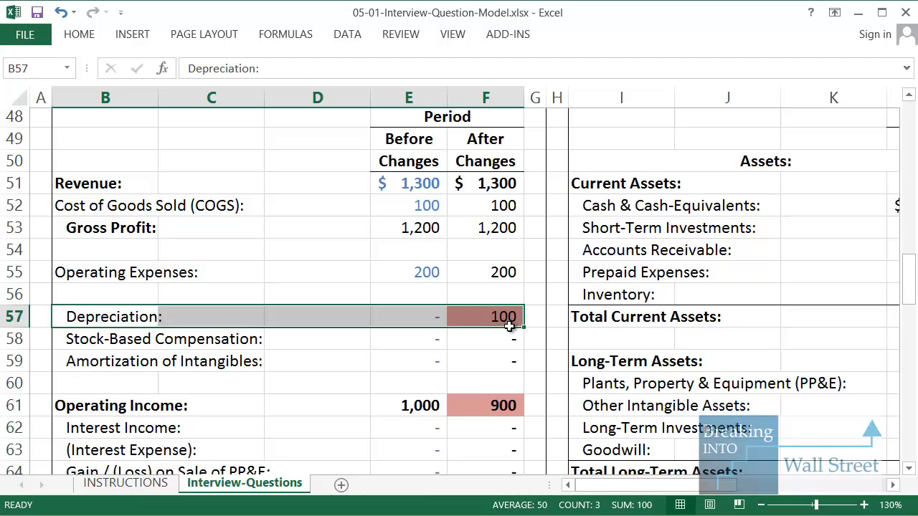
pyautogui.scroll(-3)
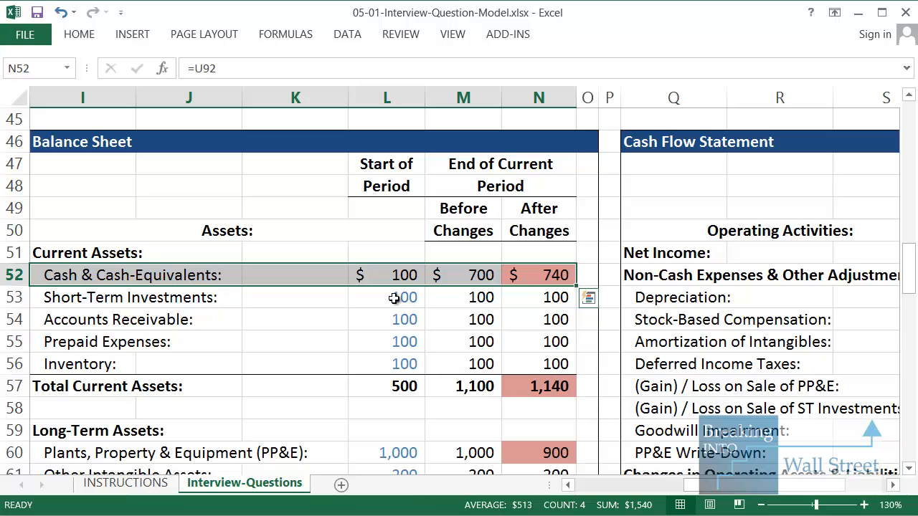
pyautogui.moveTo(393, 299)
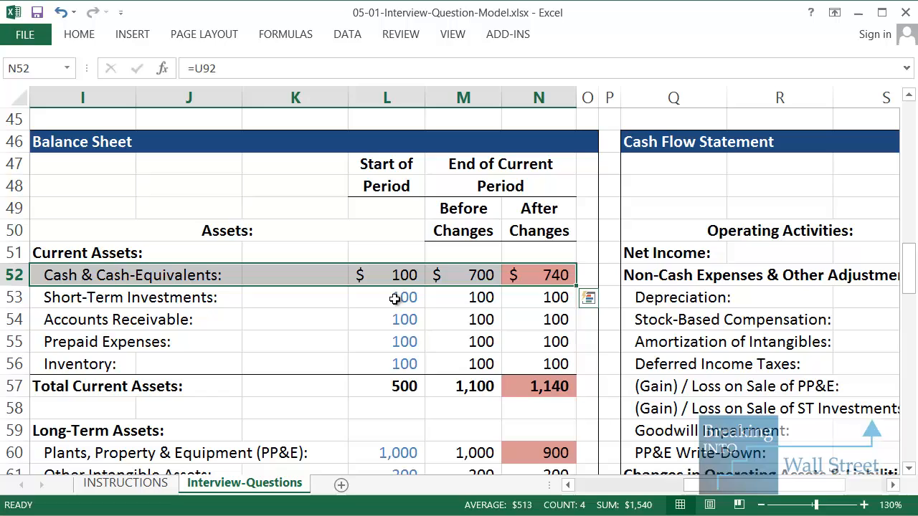
pyautogui.moveTo(613, 490)
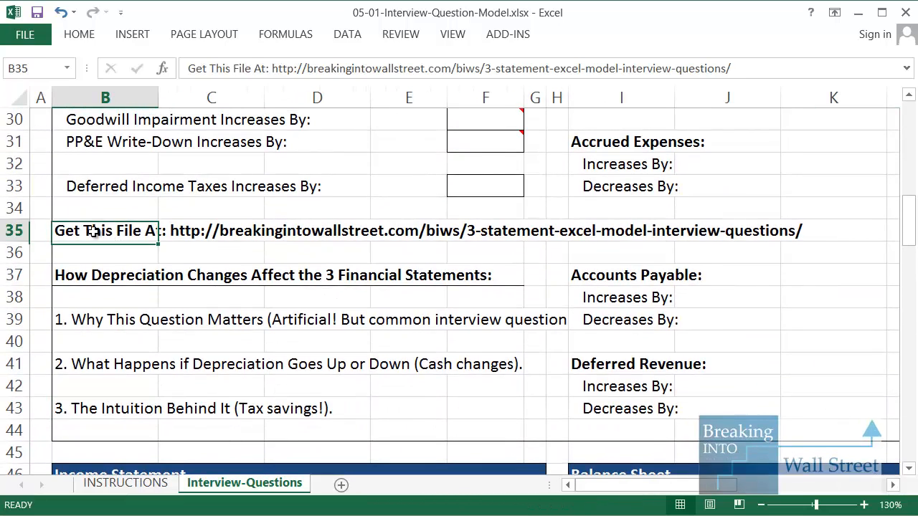
pyautogui.click(14, 231)
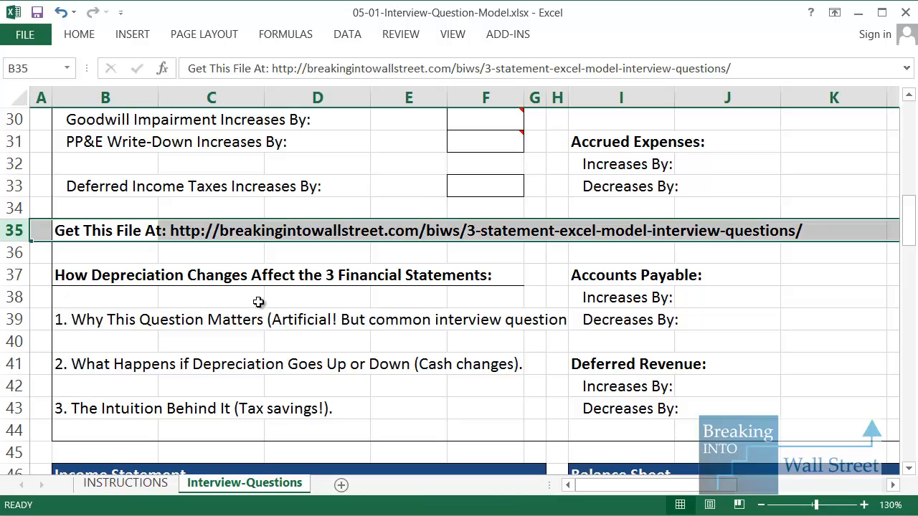
pyautogui.moveTo(372, 287)
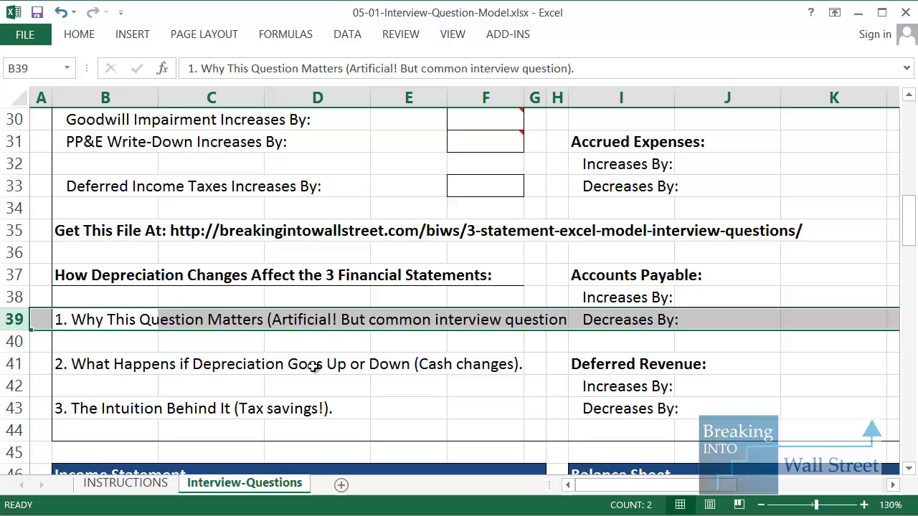
pyautogui.click(105, 364)
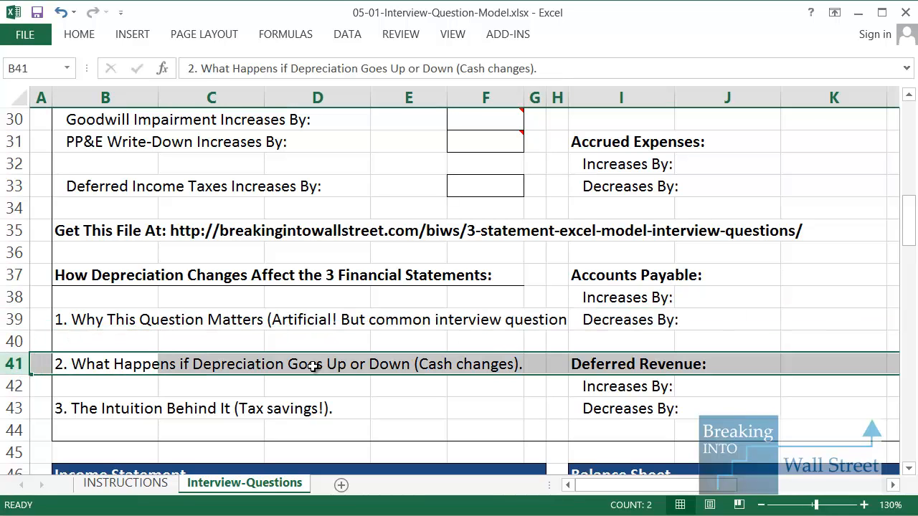